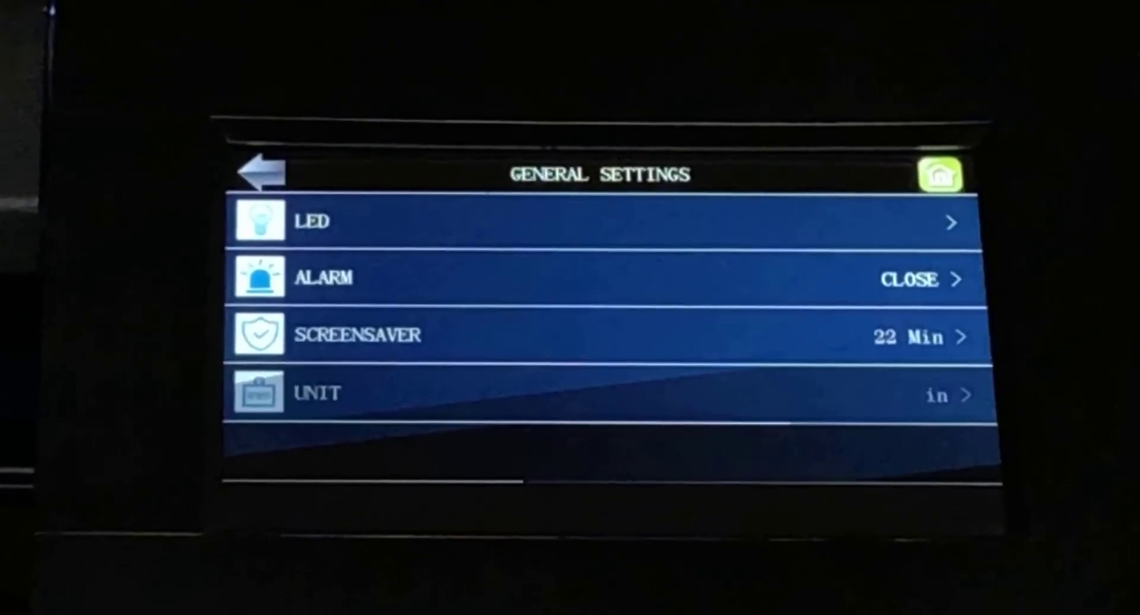
Step: Go into the LED colour page from the General Settings list
click(312, 222)
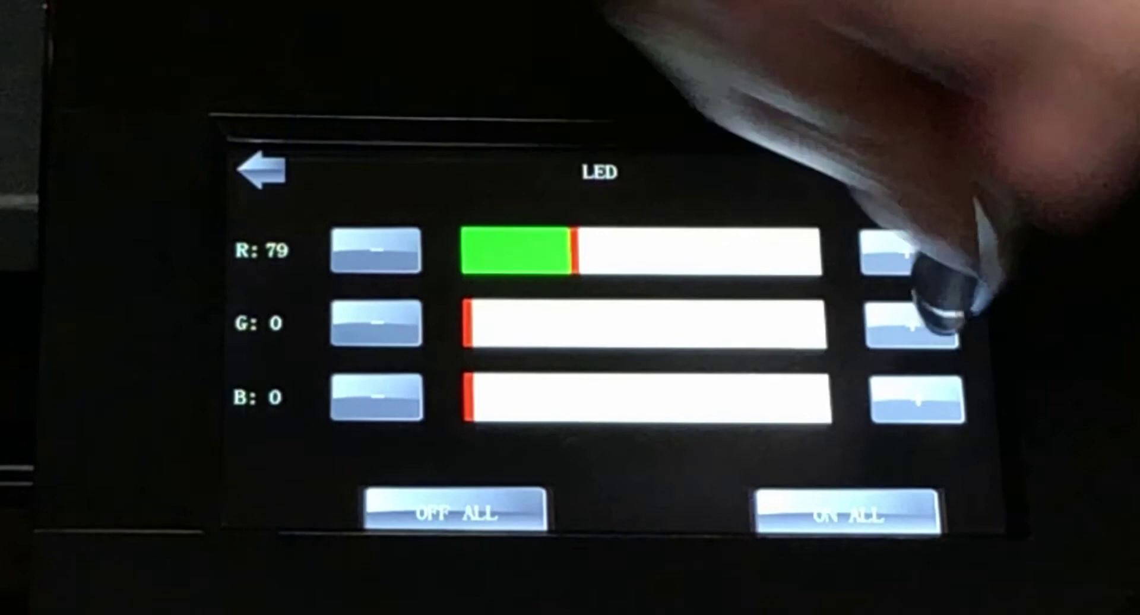
Step: Raise the green and blue LED levels toward 255, then leave the LED page
click(915, 322)
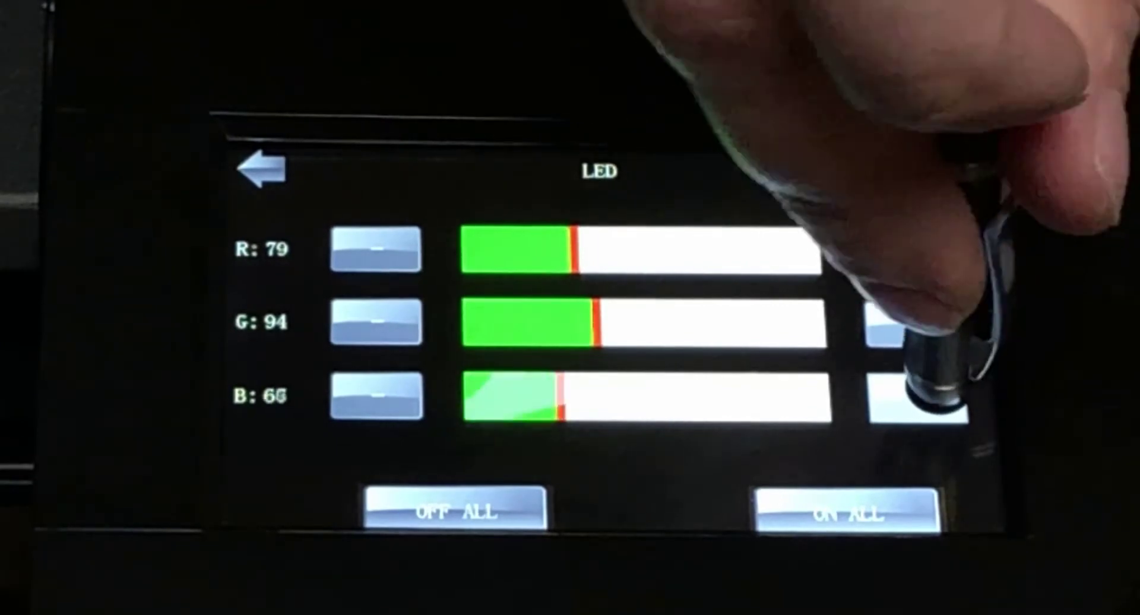
drag(567, 397, 494, 396)
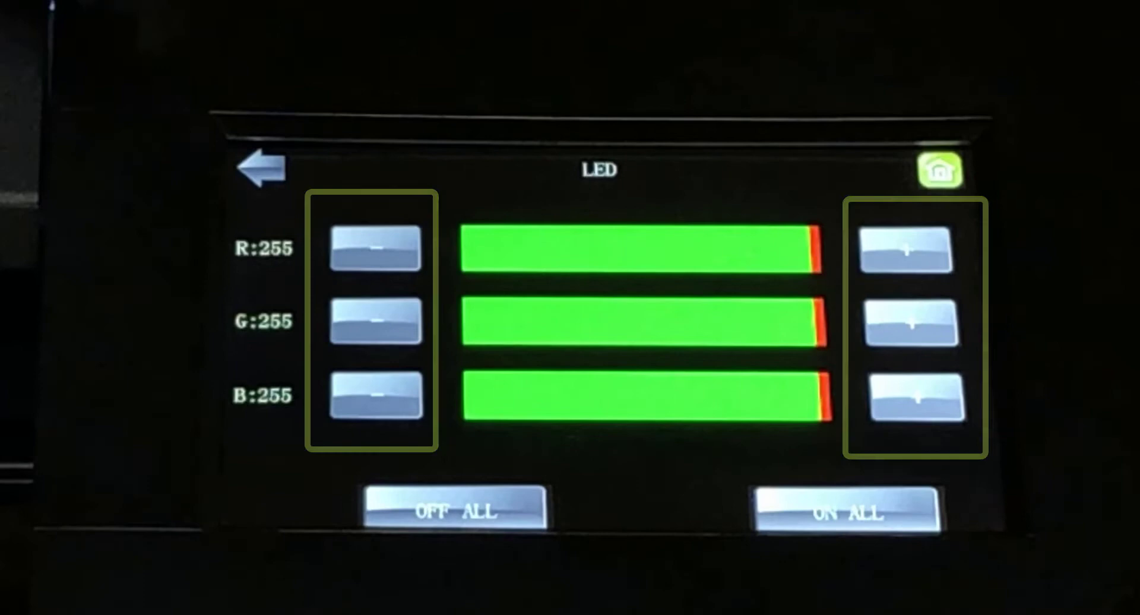
click(260, 170)
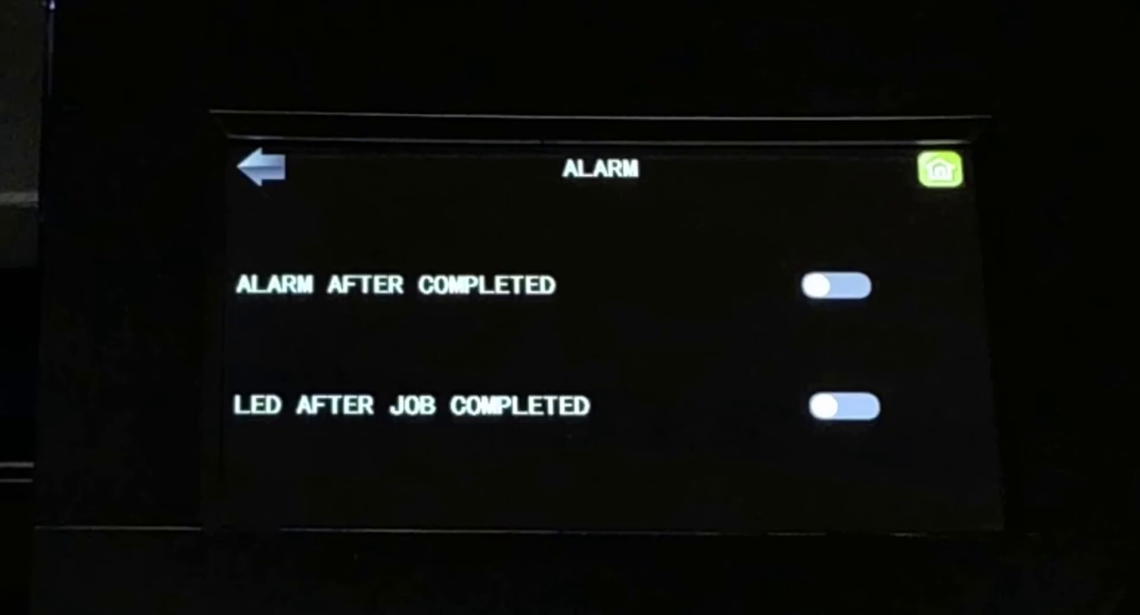
Step: On the Alarm page, switch the after-completion alarm and LED signal on
click(399, 283)
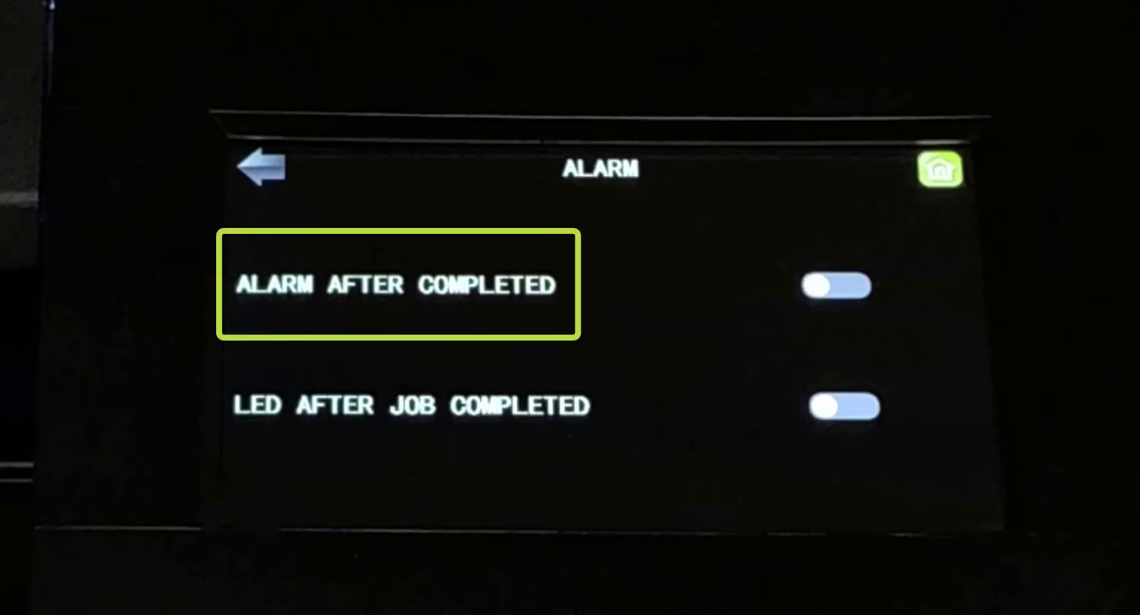
click(411, 405)
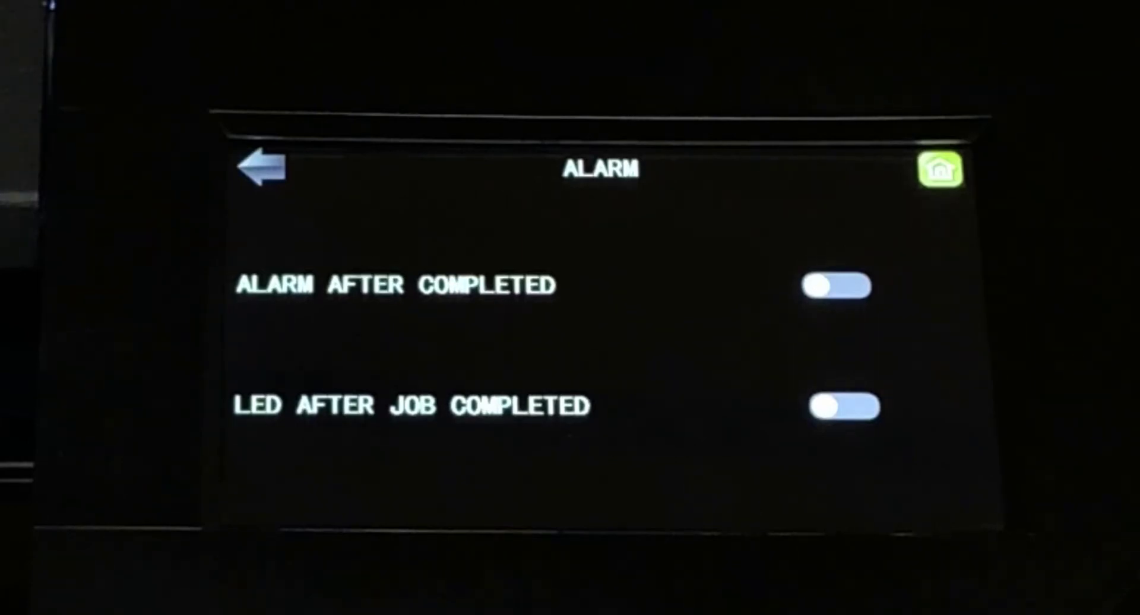
click(835, 286)
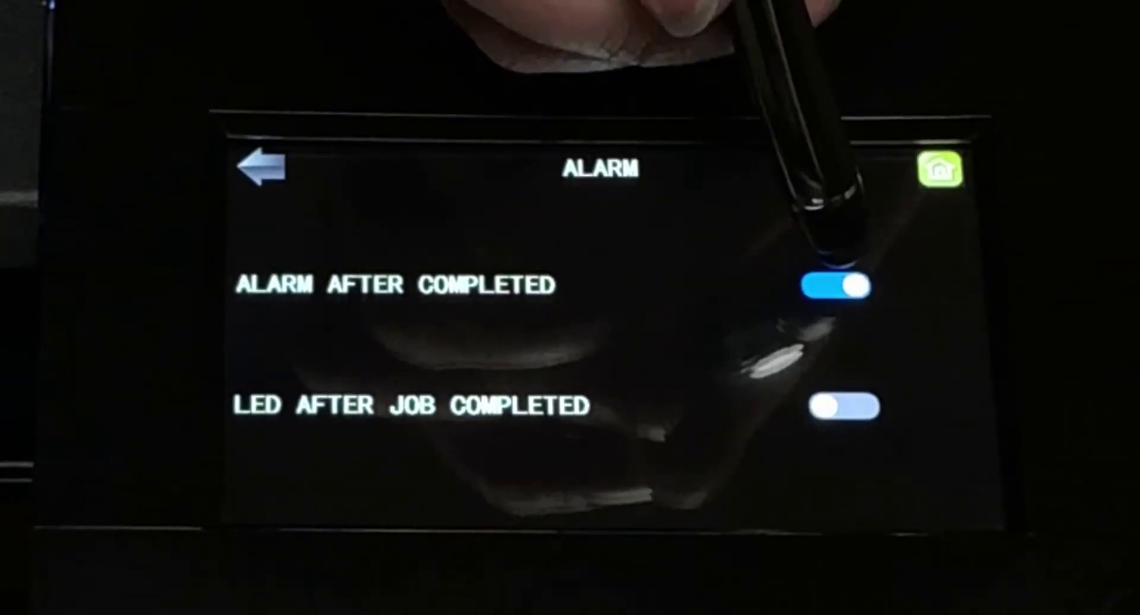
click(837, 286)
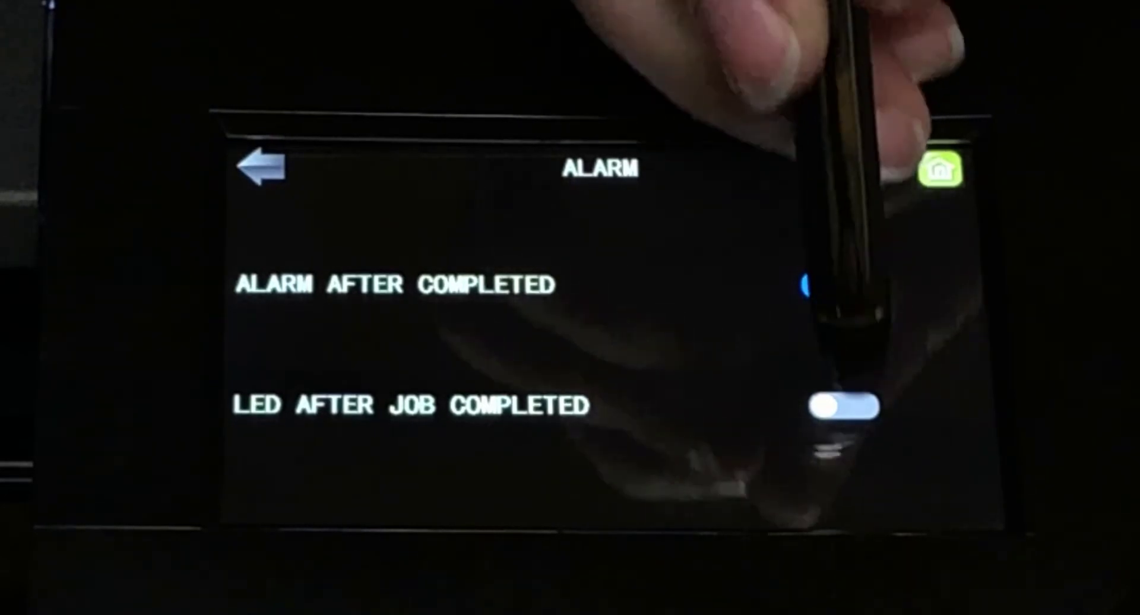
click(834, 284)
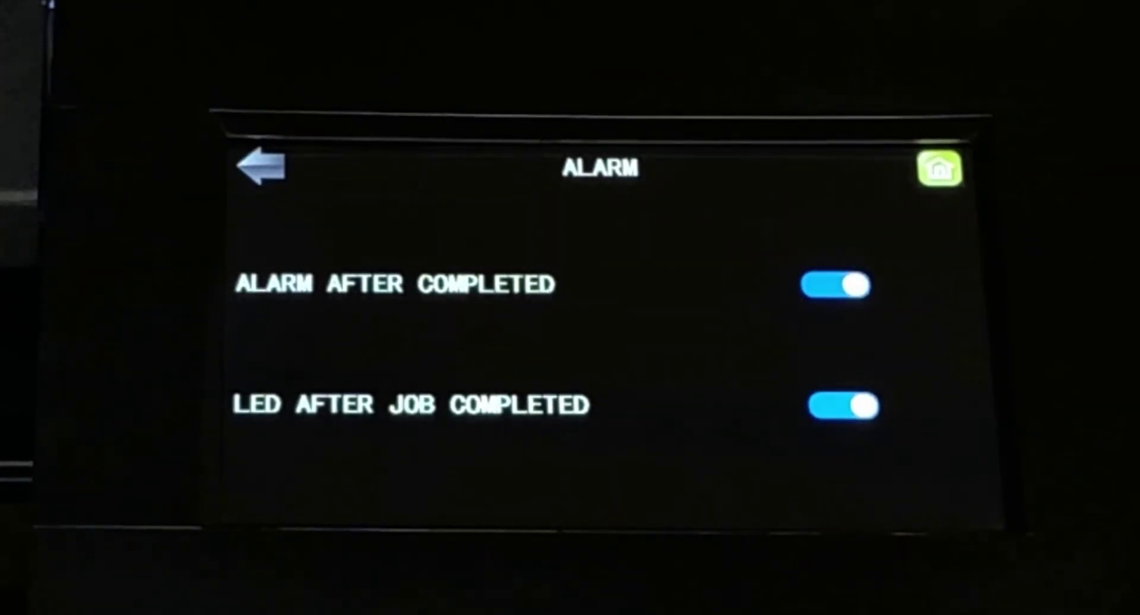
Step: Switch both after-completion toggles back off and return to General Settings
click(843, 405)
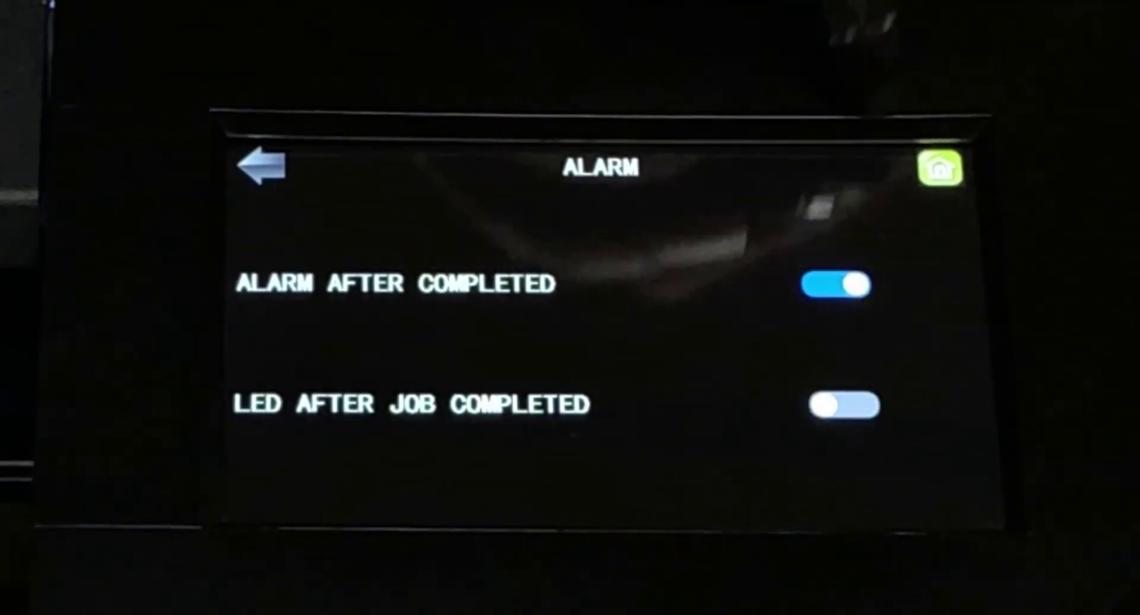
click(835, 284)
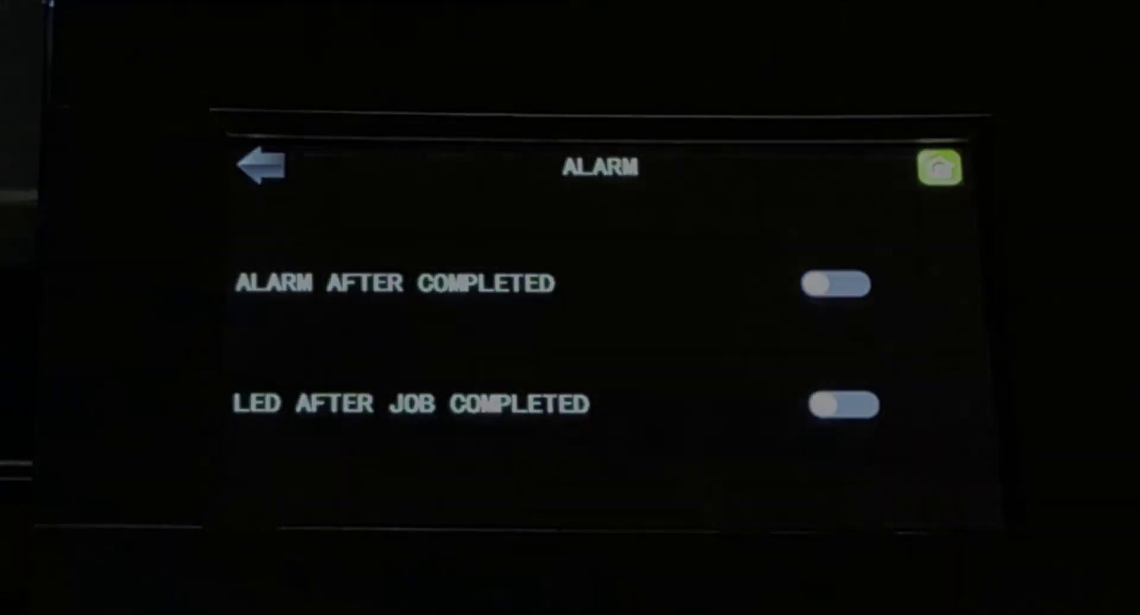
click(260, 166)
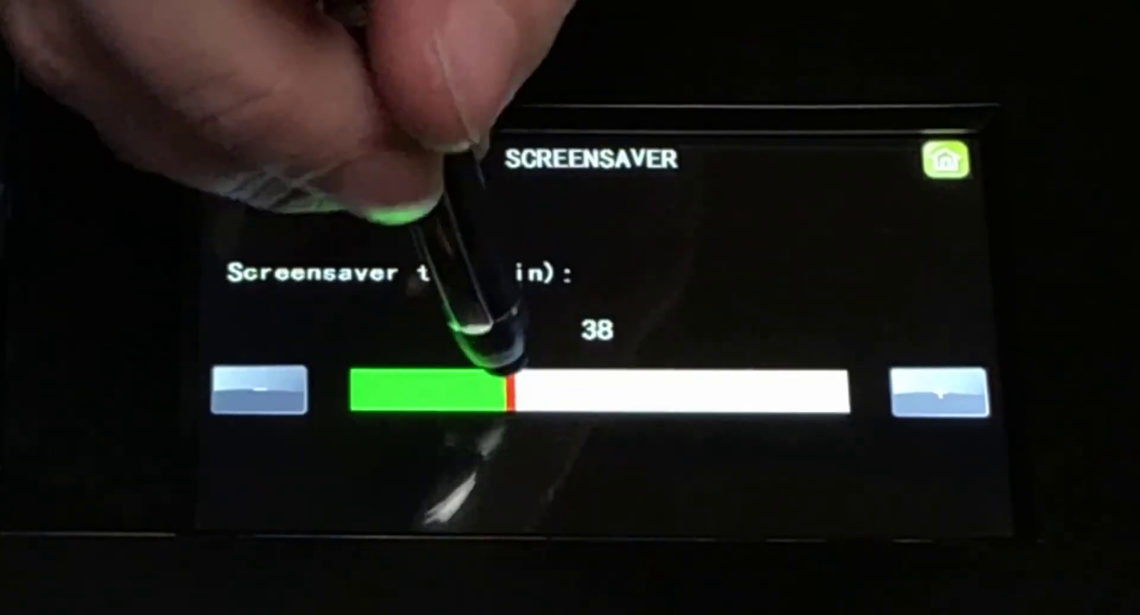
Step: Adjust the screensaver timeout to 28 minutes and leave the page
drag(501, 393, 617, 393)
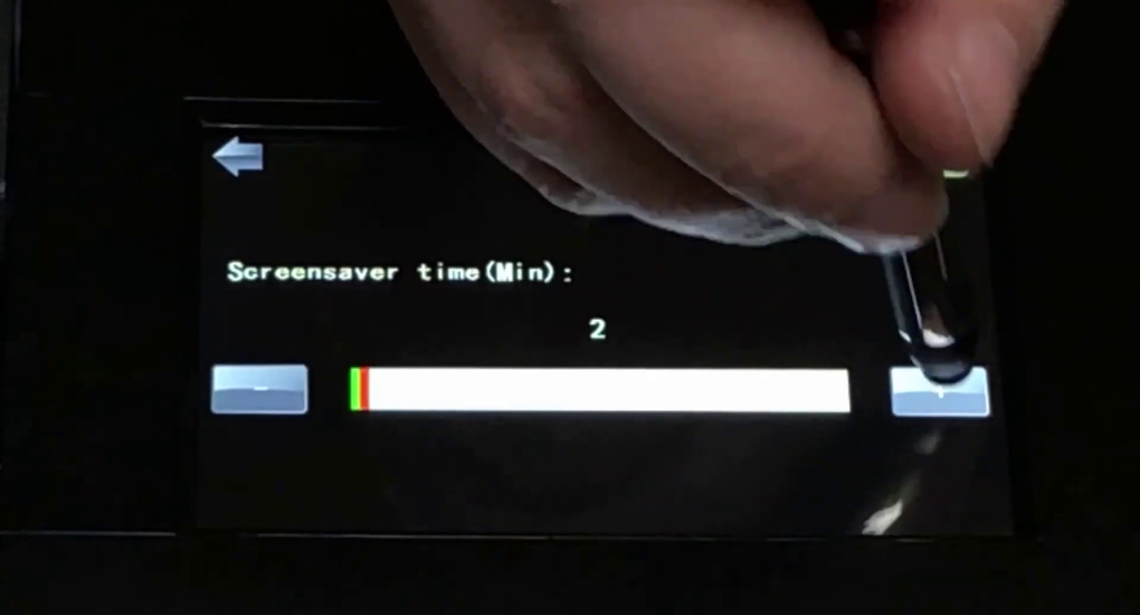
click(940, 391)
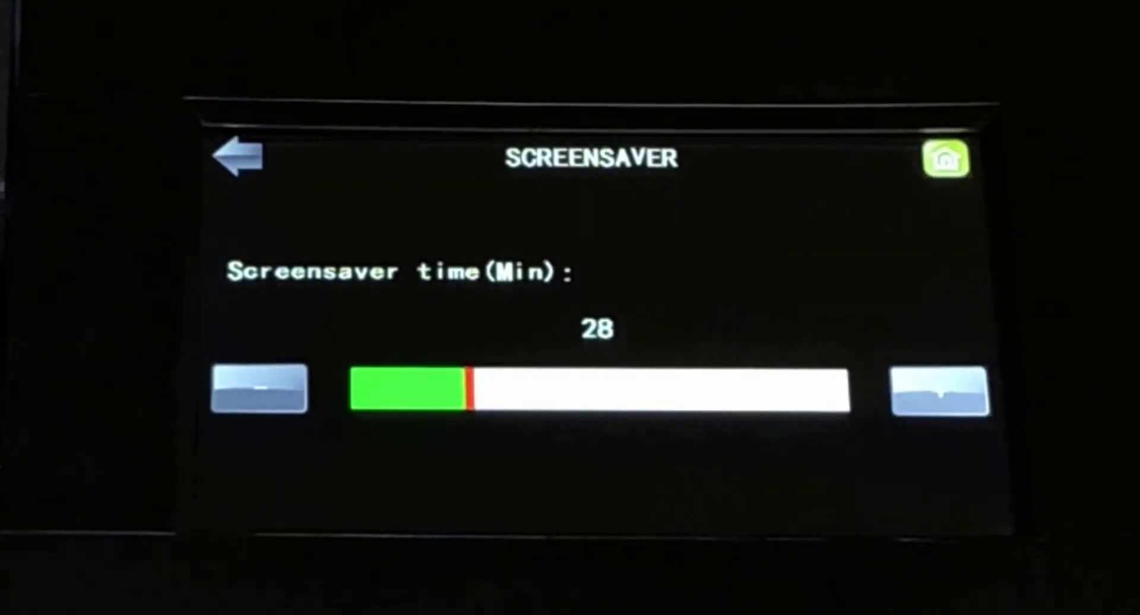
click(237, 157)
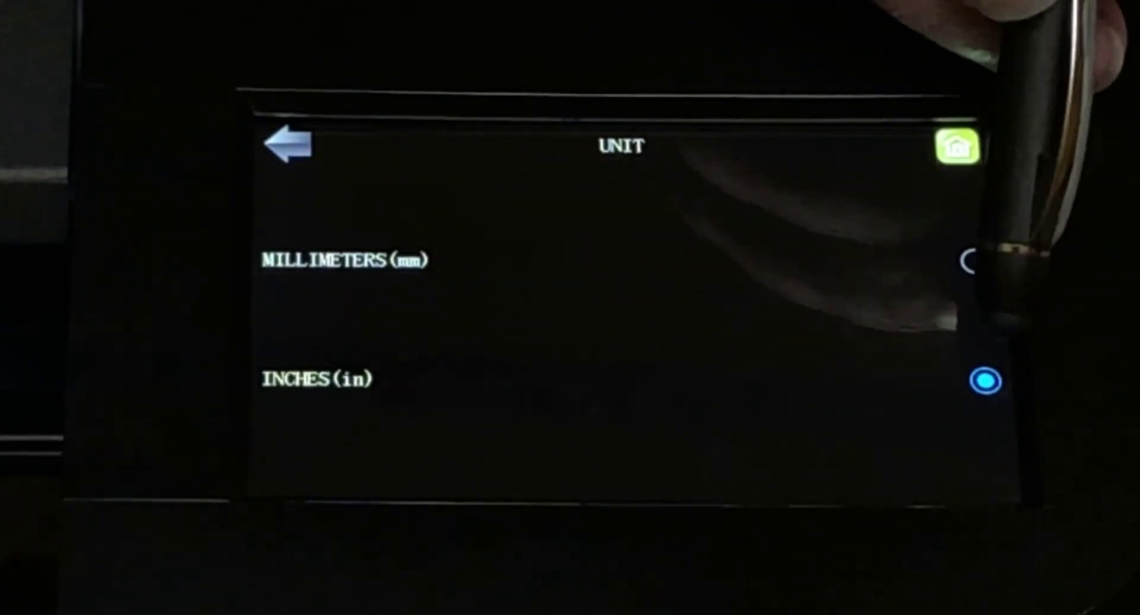
Step: Select millimetres as the measurement unit and return to General Settings
click(984, 261)
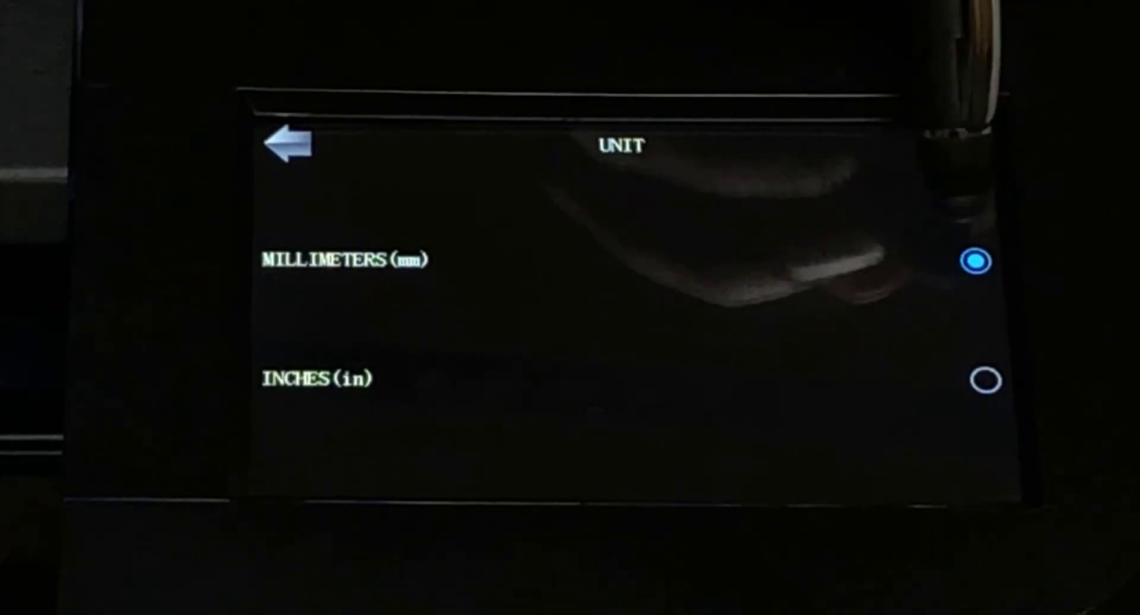
click(976, 380)
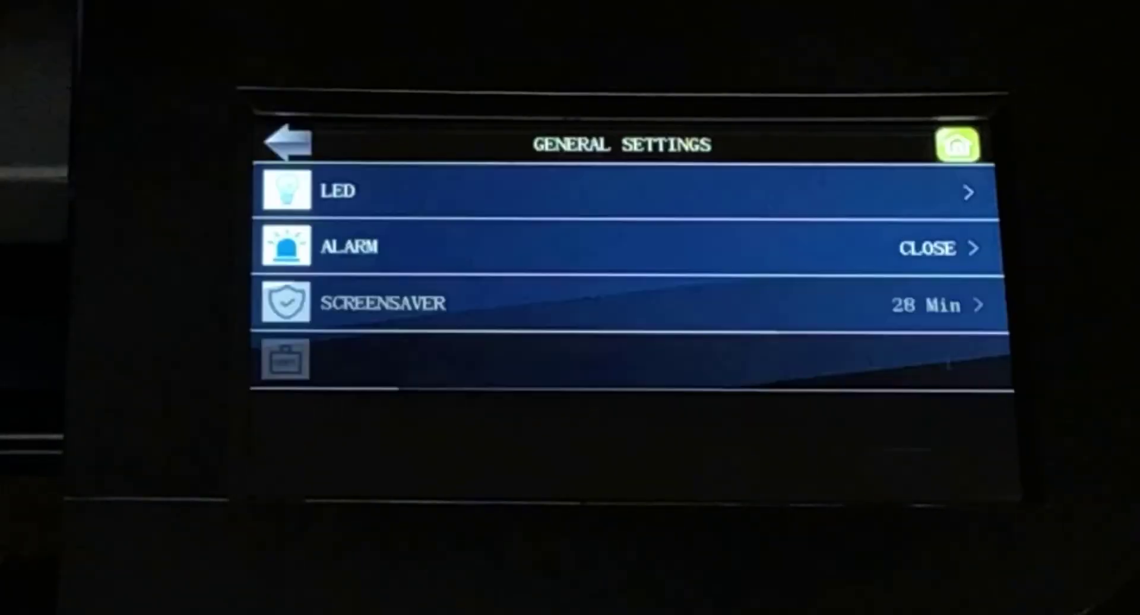
Step: Choose Español as the interface language on the Language page
scroll(down, 3)
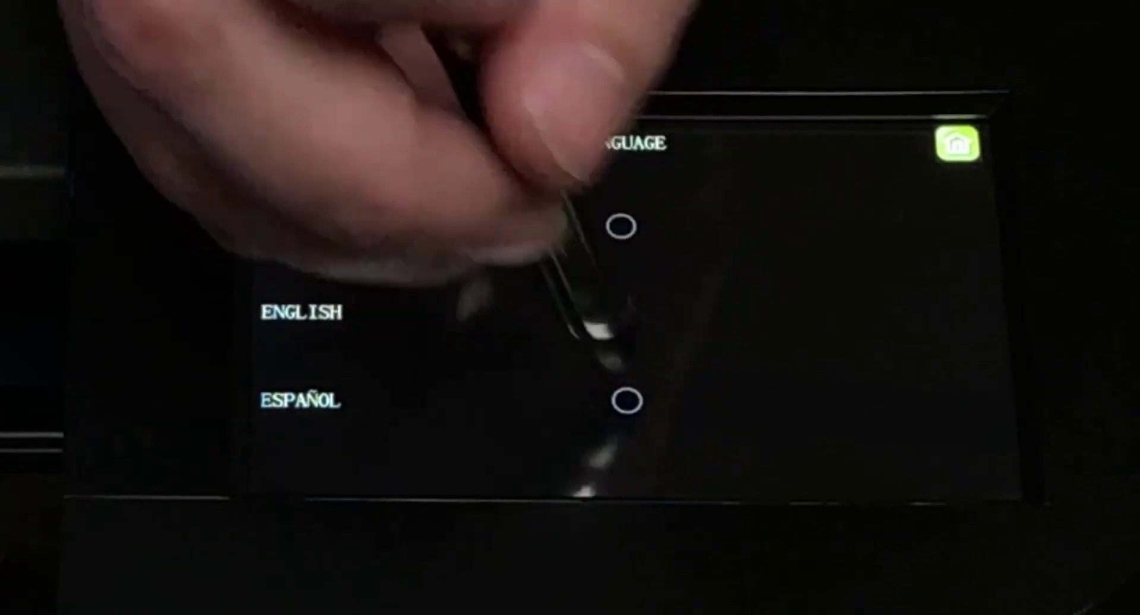
click(627, 400)
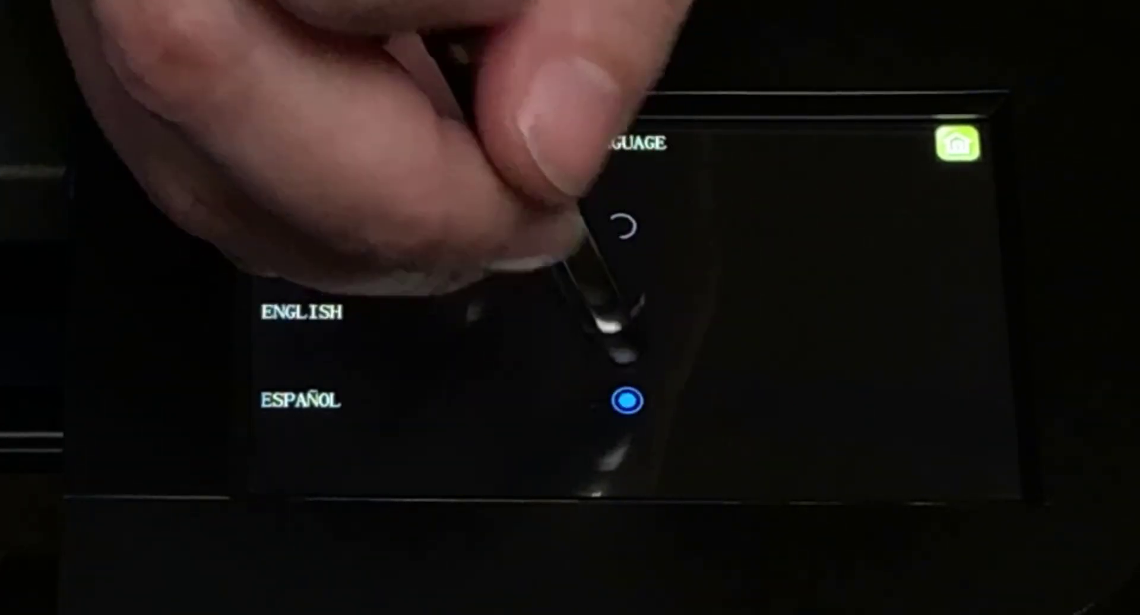